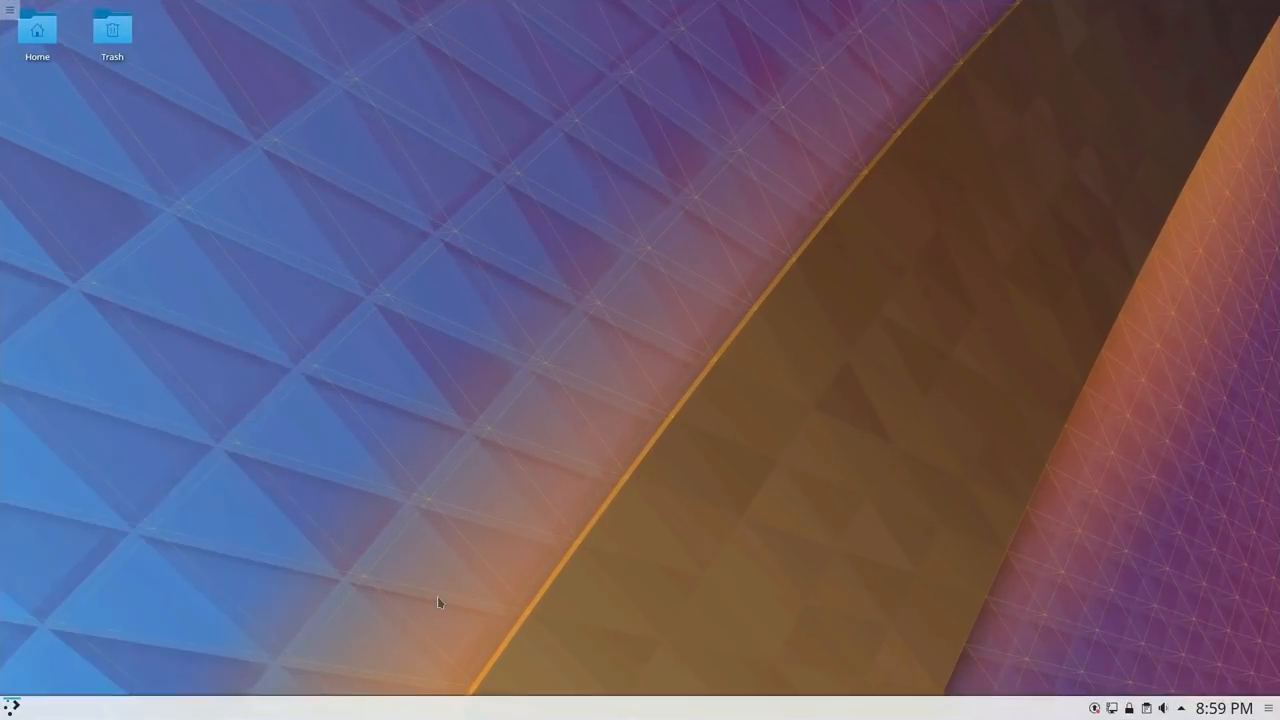
{"action": "mouse_move", "coordinate": [60, 658]}
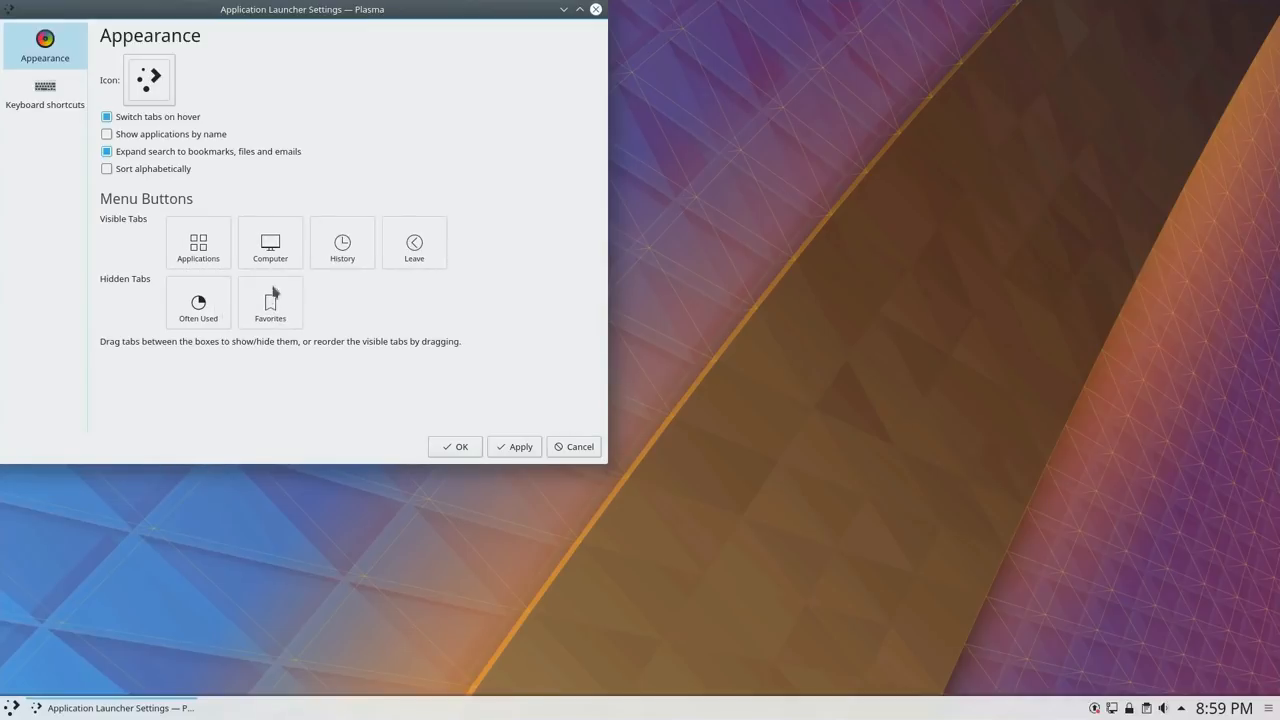
- Move the History tab to Hidden Tabs, then reopen the launcher to check its categories
{"action": "left_click_drag", "start_coordinate": [342, 242], "coordinate": [342, 304]}
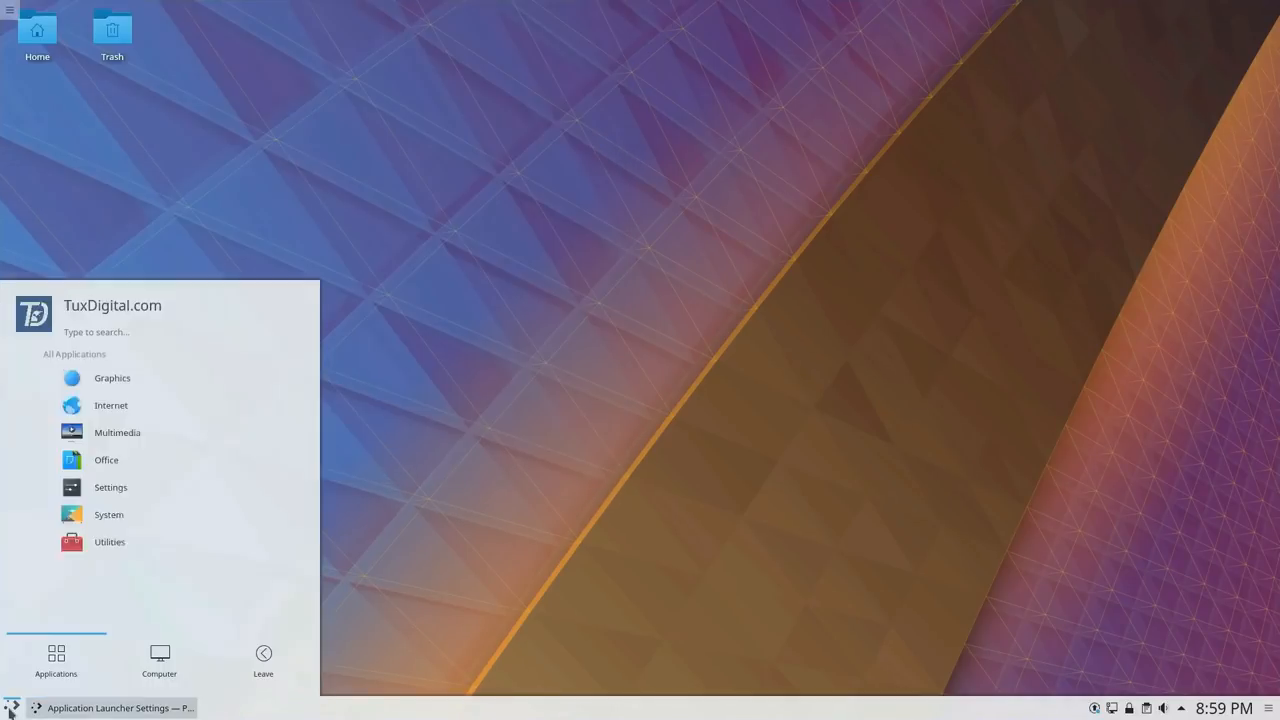
{"action": "left_click", "coordinate": [160, 660]}
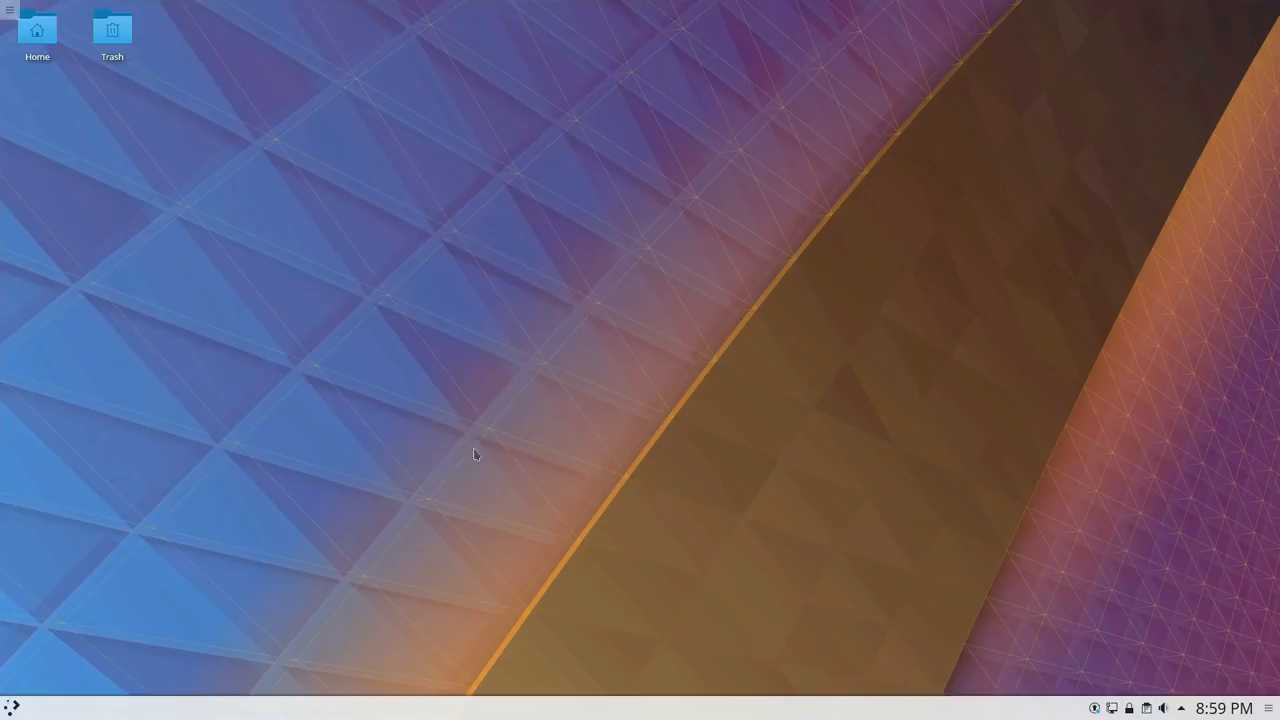
{"action": "left_click", "coordinate": [12, 706]}
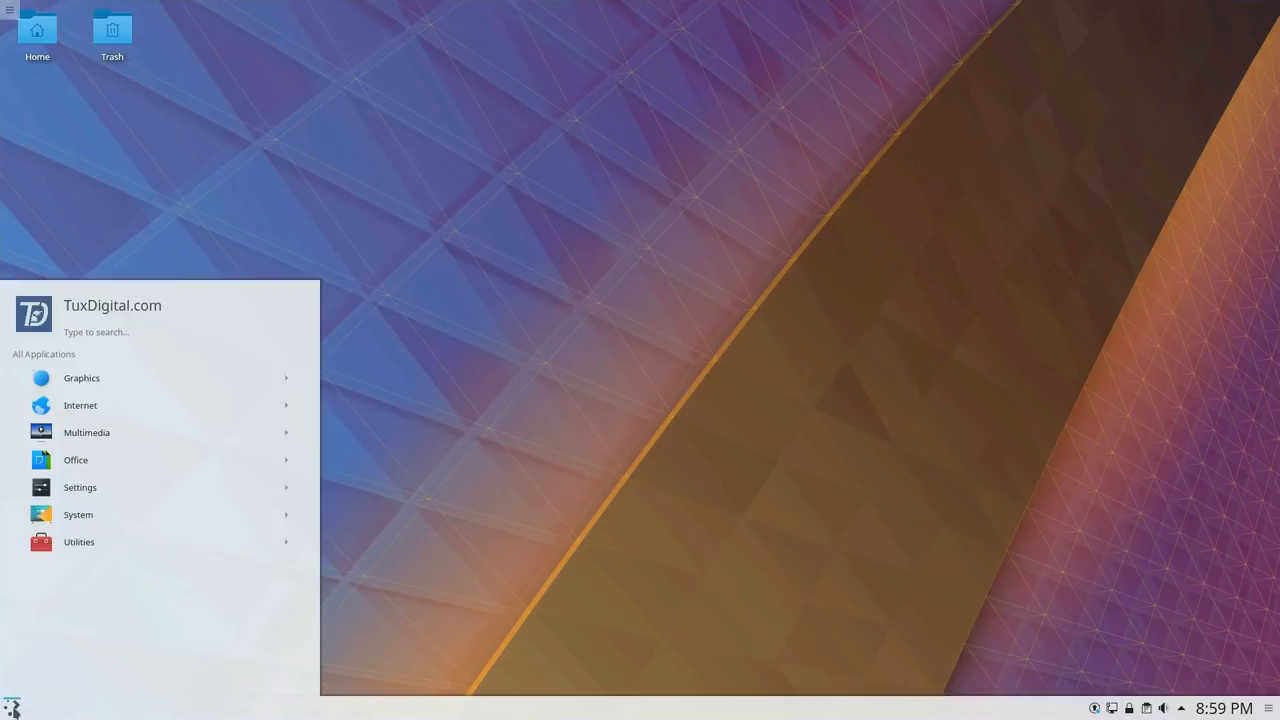
{"action": "mouse_move", "coordinate": [236, 668]}
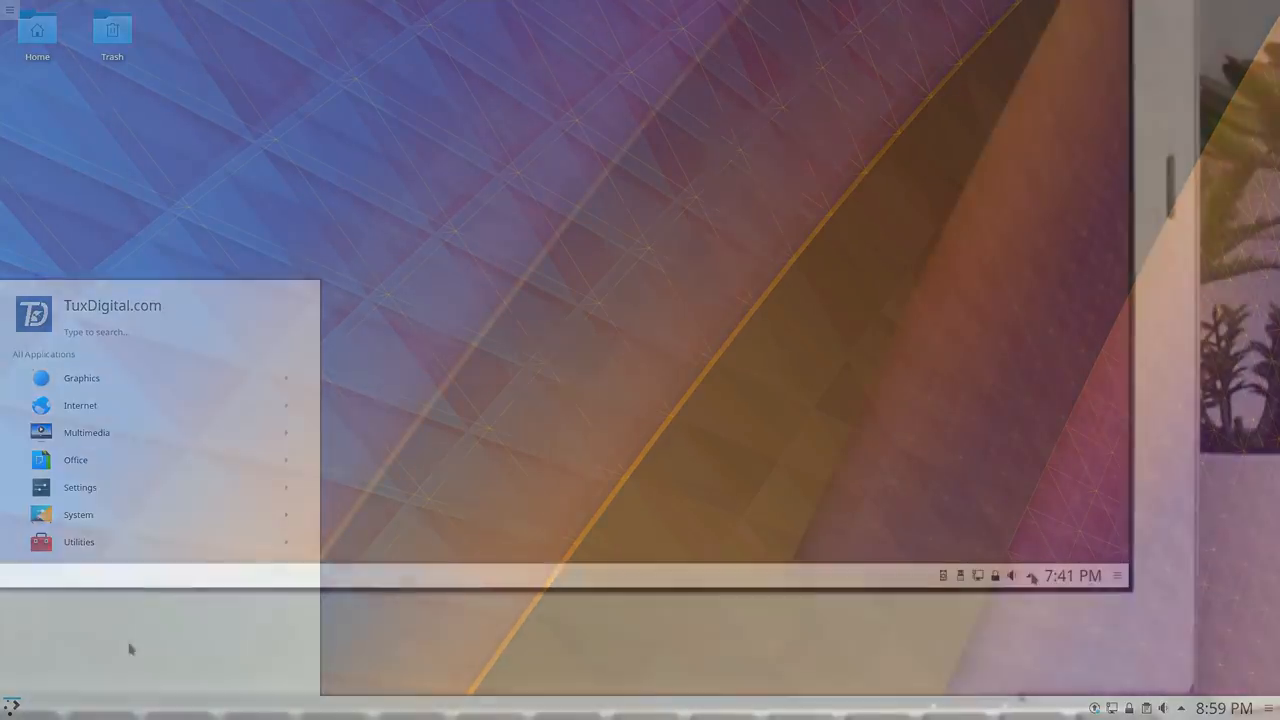
- Show the notification history and copy the selected text from the Messages notification
{"action": "left_click", "coordinate": [1032, 576]}
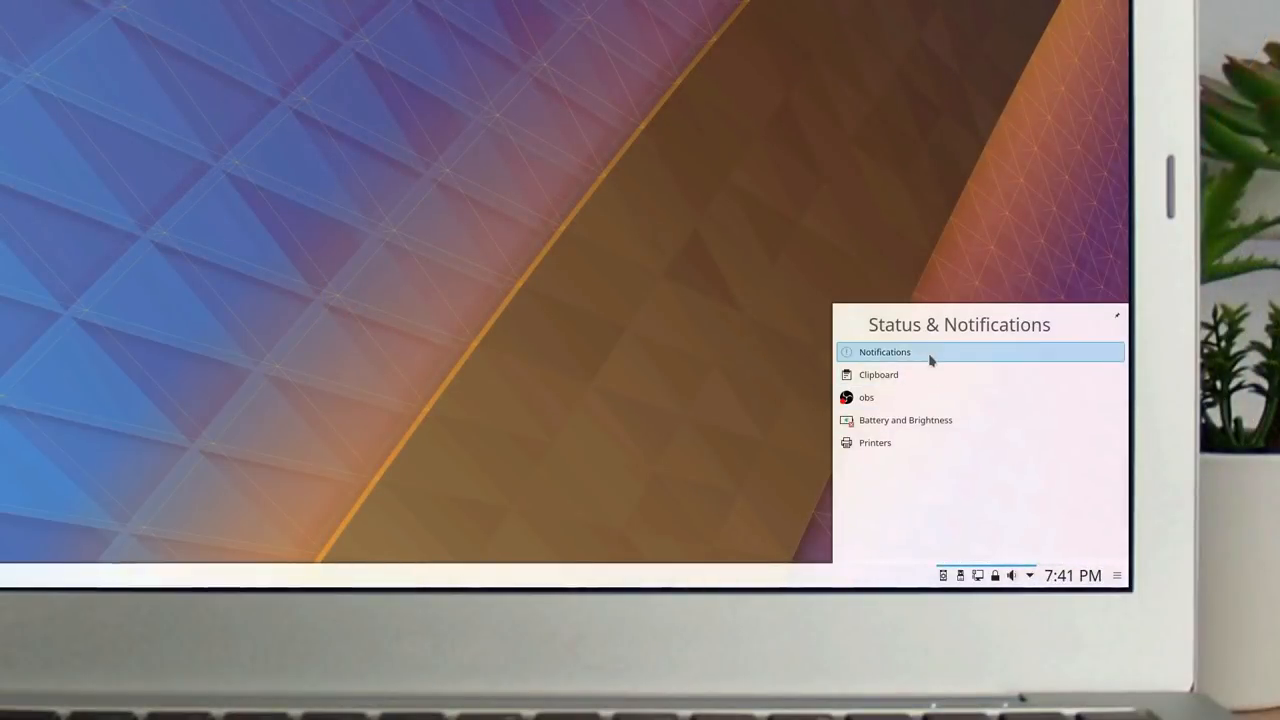
{"action": "left_click", "coordinate": [884, 352]}
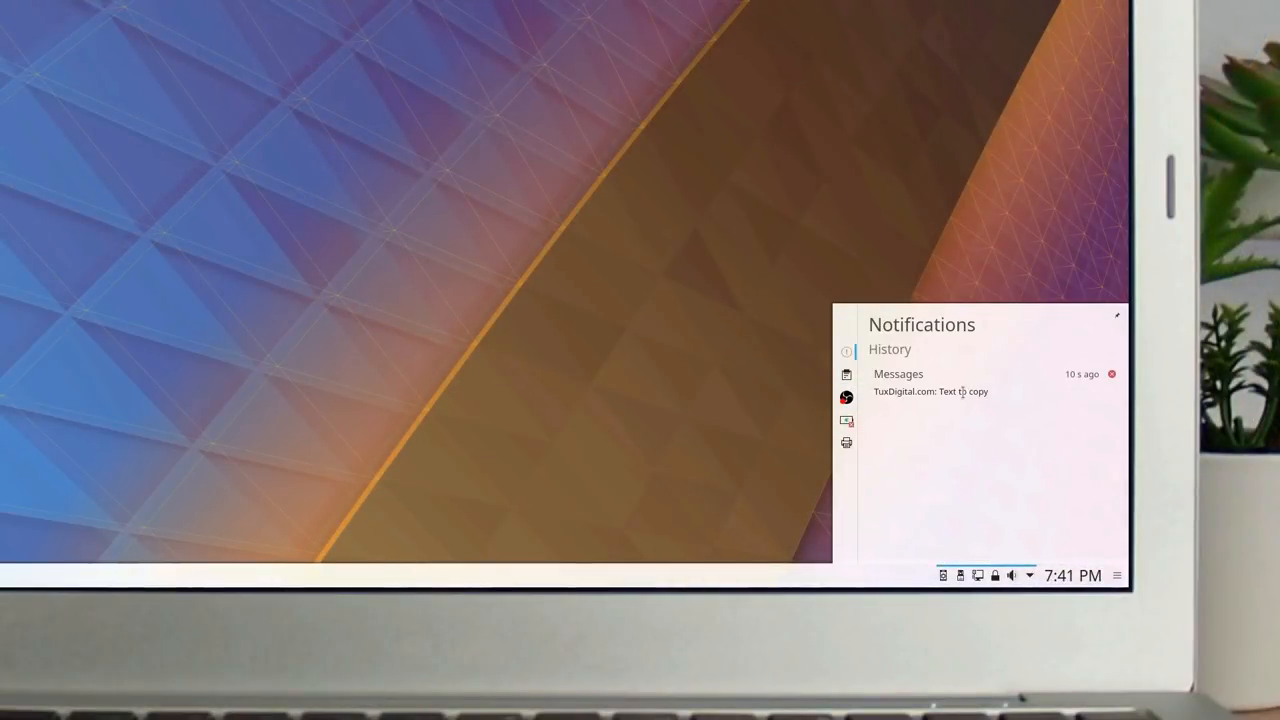
{"action": "double_click", "coordinate": [948, 390]}
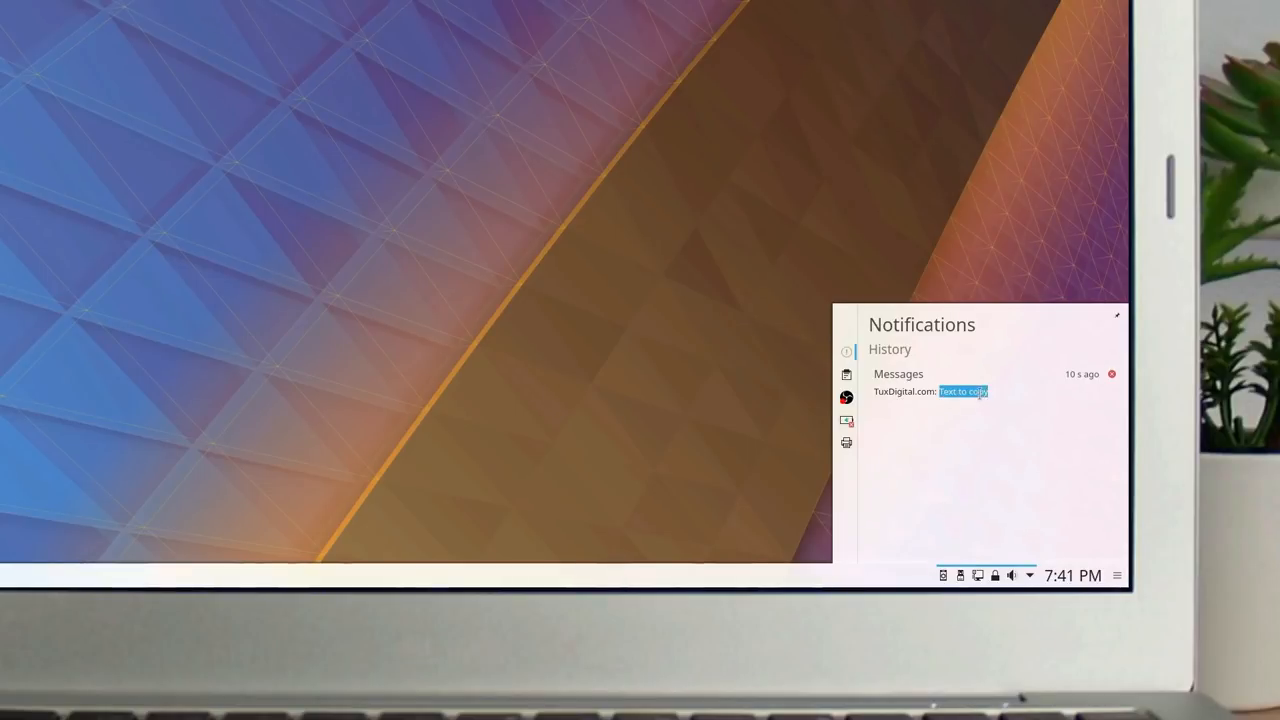
{"action": "right_click", "coordinate": [962, 390]}
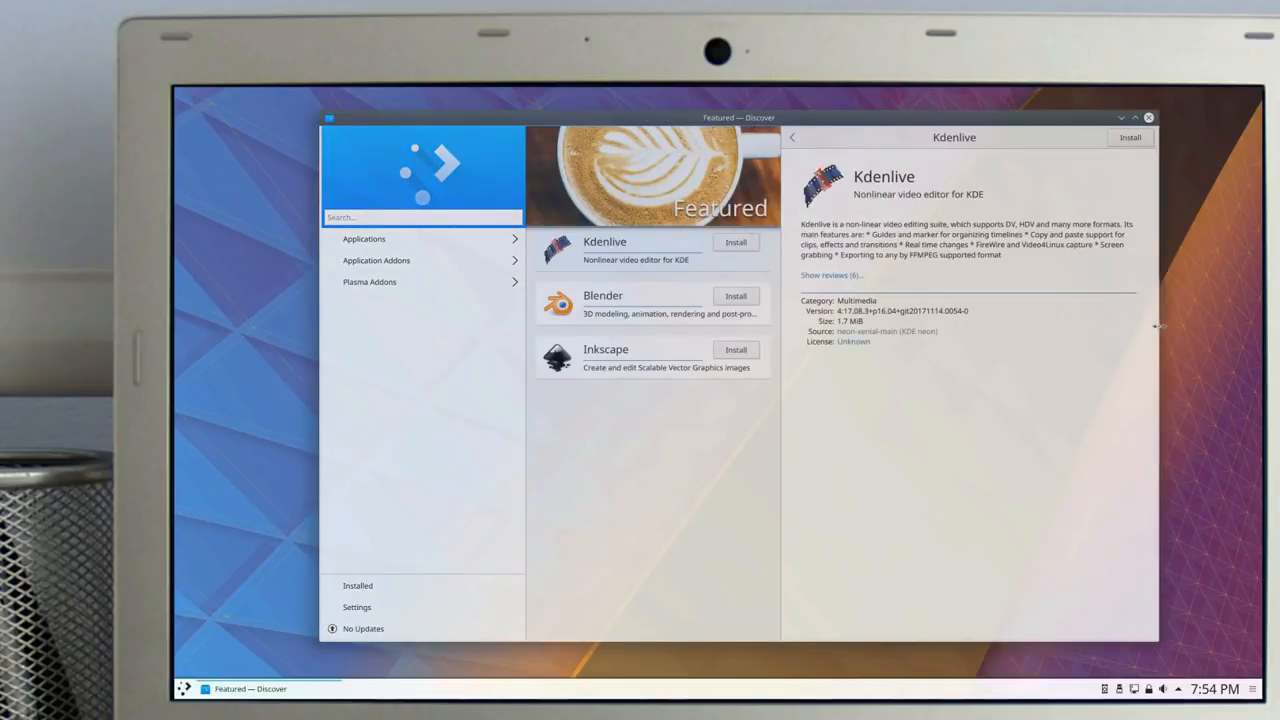
- Show Discover's software sources settings listing the KDE neon repositories
{"action": "left_click", "coordinate": [356, 608]}
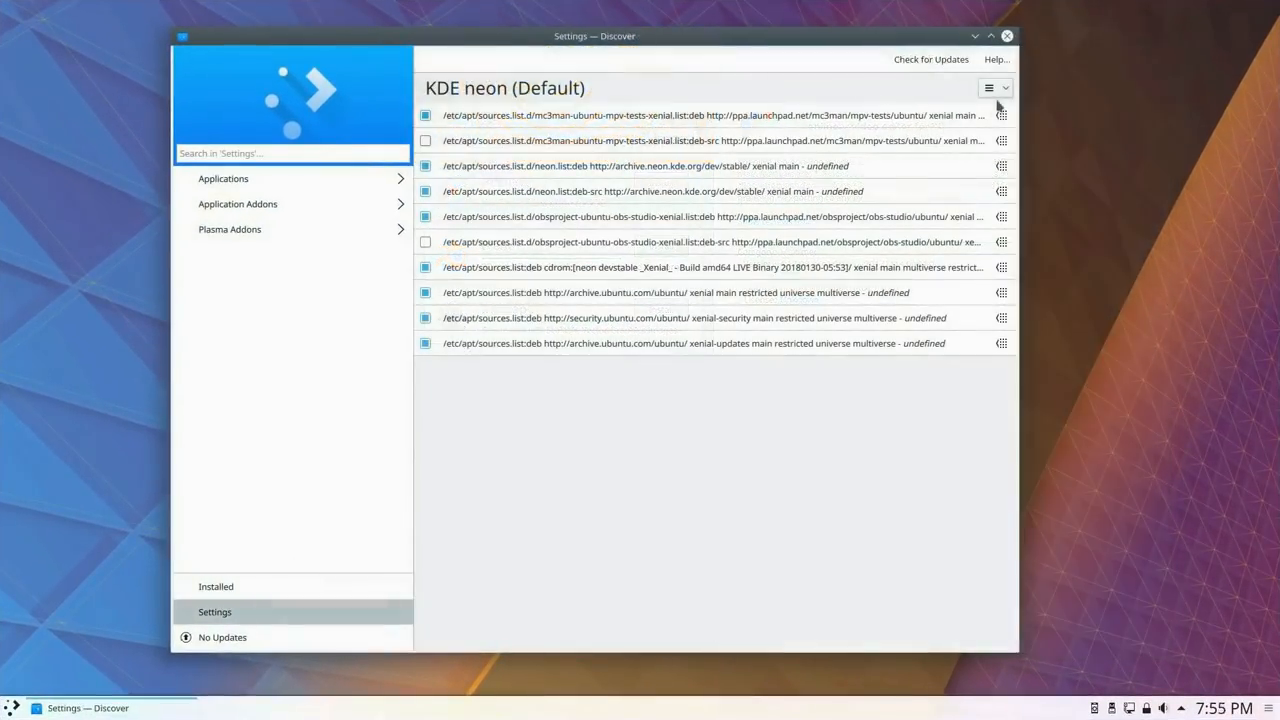
{"action": "left_click", "coordinate": [992, 88]}
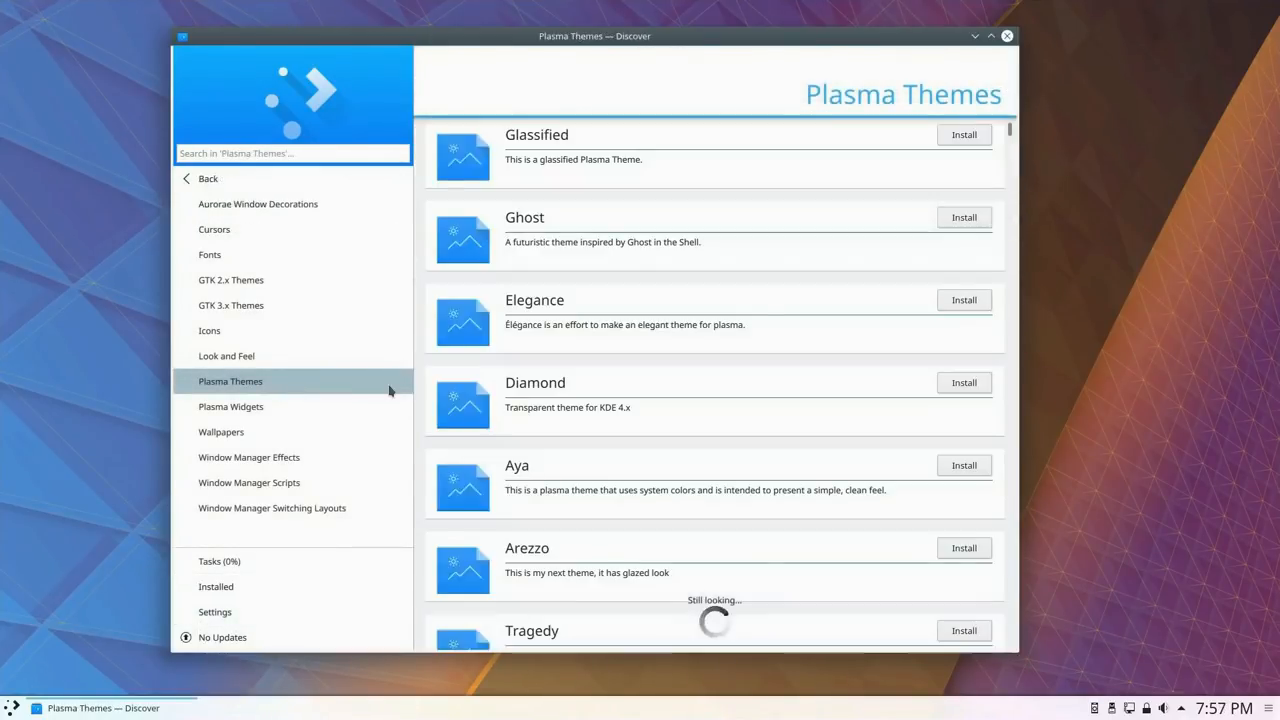
- Browse the Plasma Themes list, then switch to the Look and Feel add-ons and browse them
{"action": "scroll", "scroll_direction": "down", "scroll_amount": 3}
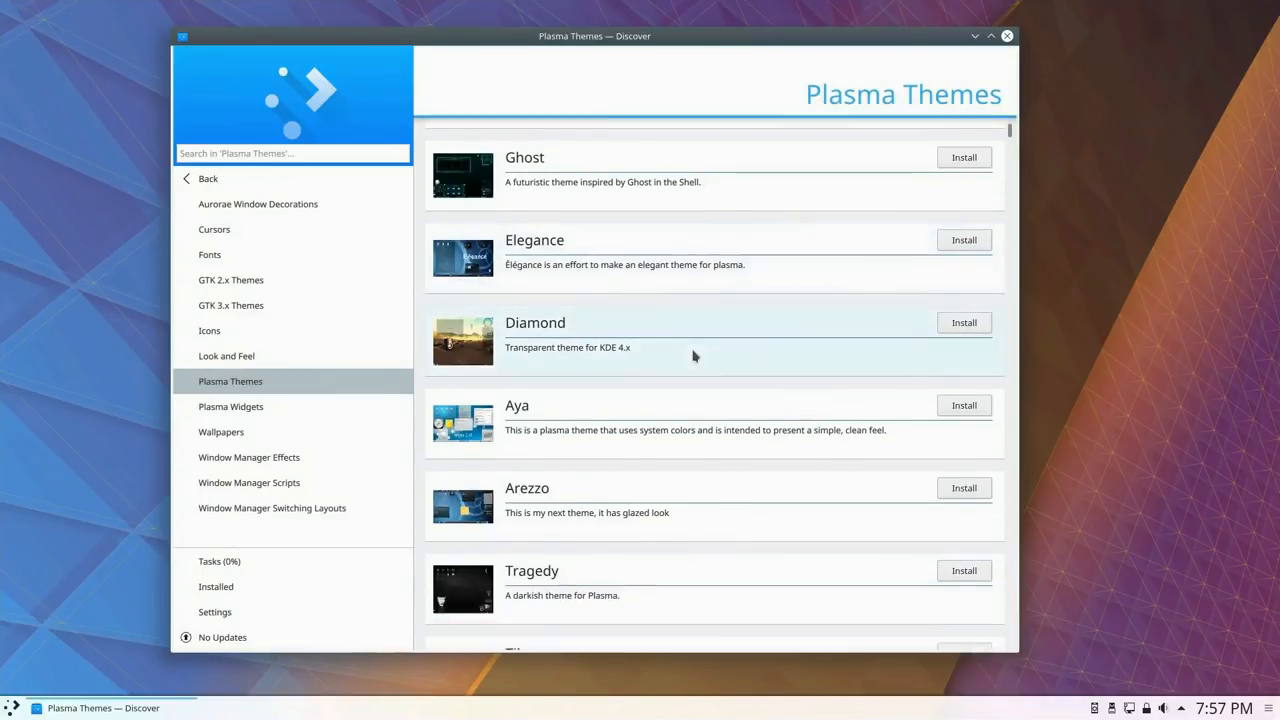
{"action": "scroll", "scroll_direction": "down", "scroll_amount": 3}
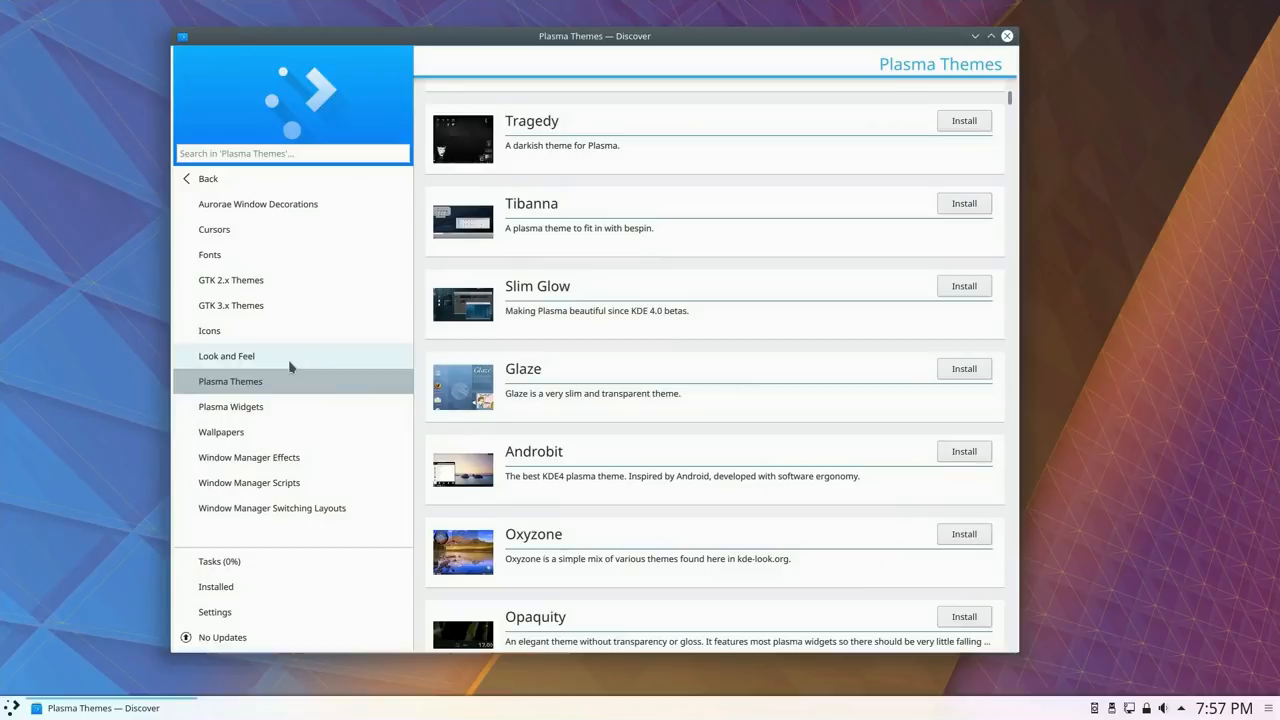
{"action": "left_click", "coordinate": [226, 356]}
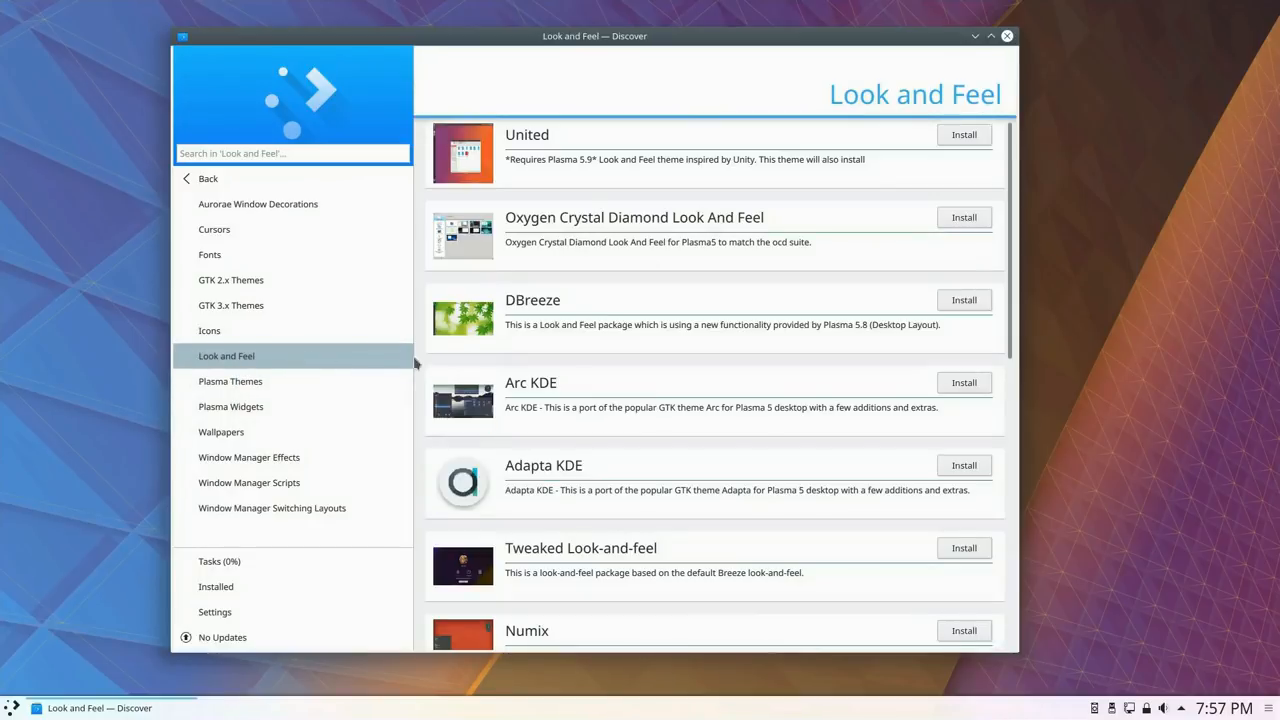
{"action": "scroll", "scroll_direction": "down", "scroll_amount": 3}
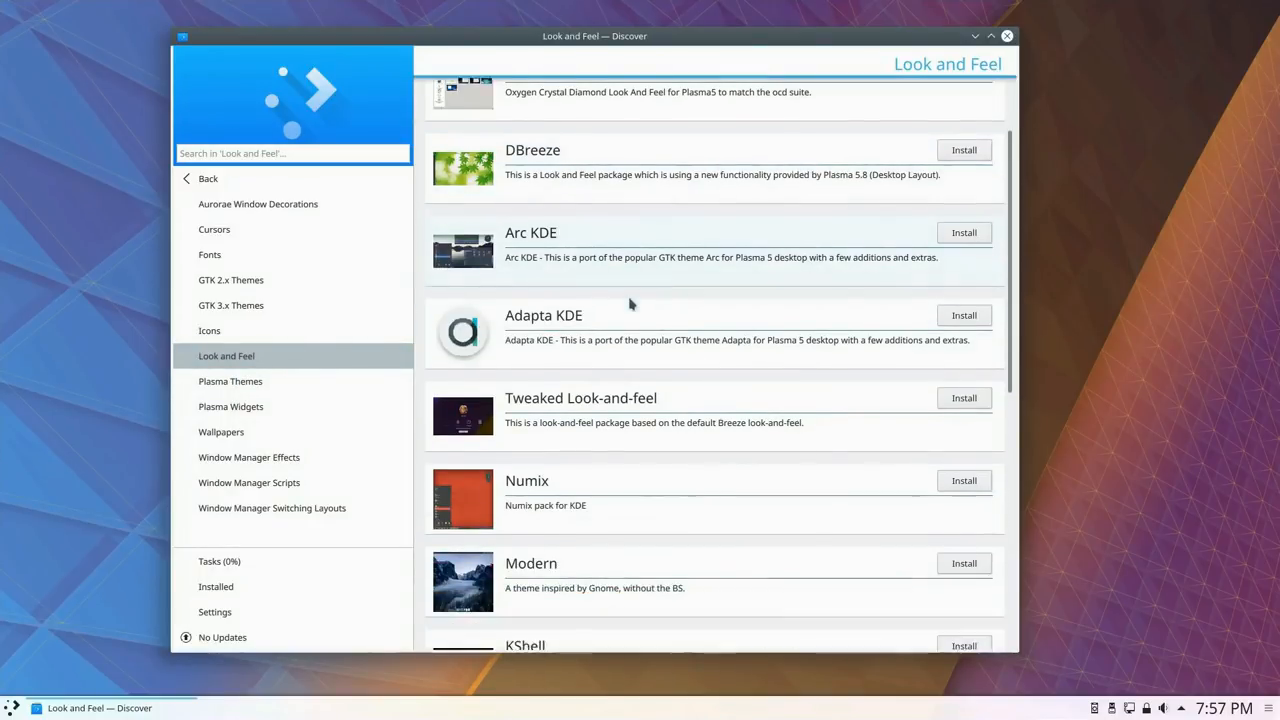
{"action": "scroll", "scroll_direction": "down", "scroll_amount": 3}
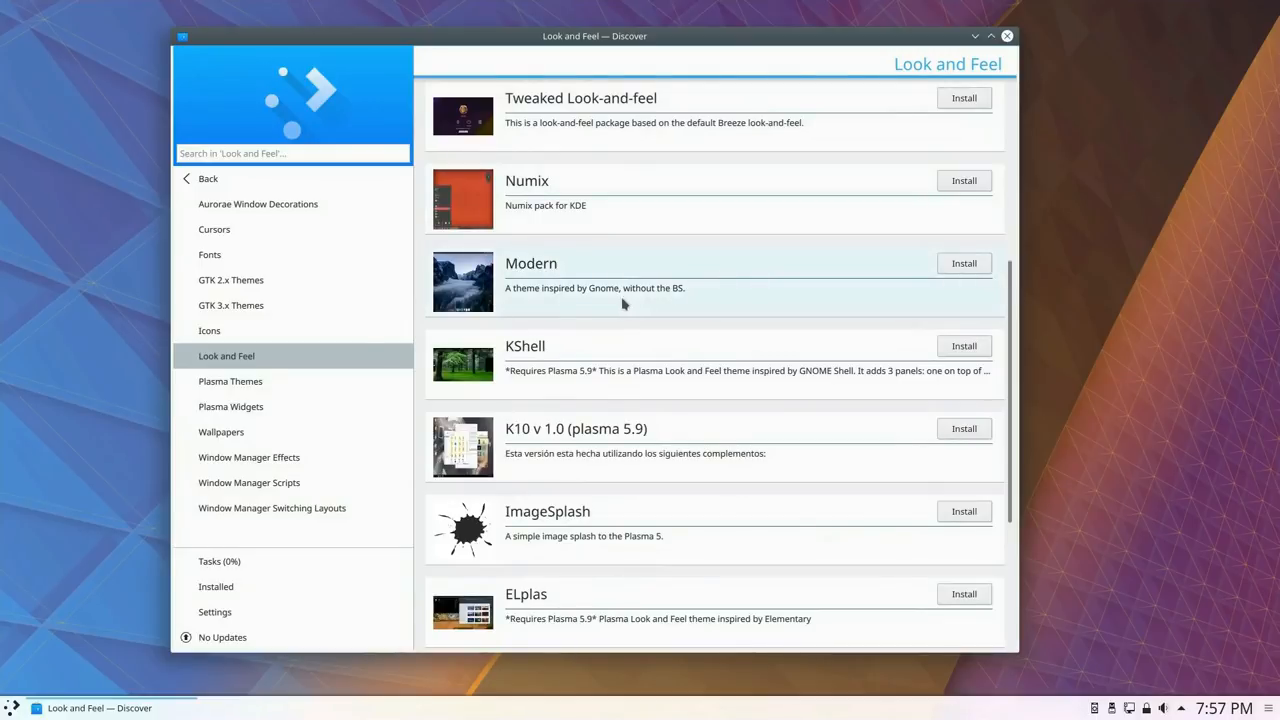